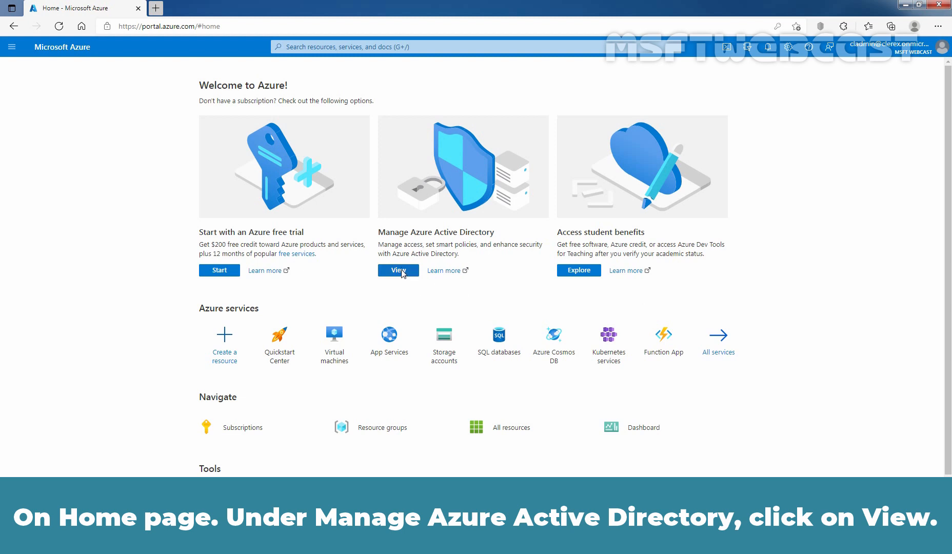
# View the Azure Active Directory overview for the MSFT Webcast tenant from the Home page.
pyautogui.click(398, 270)
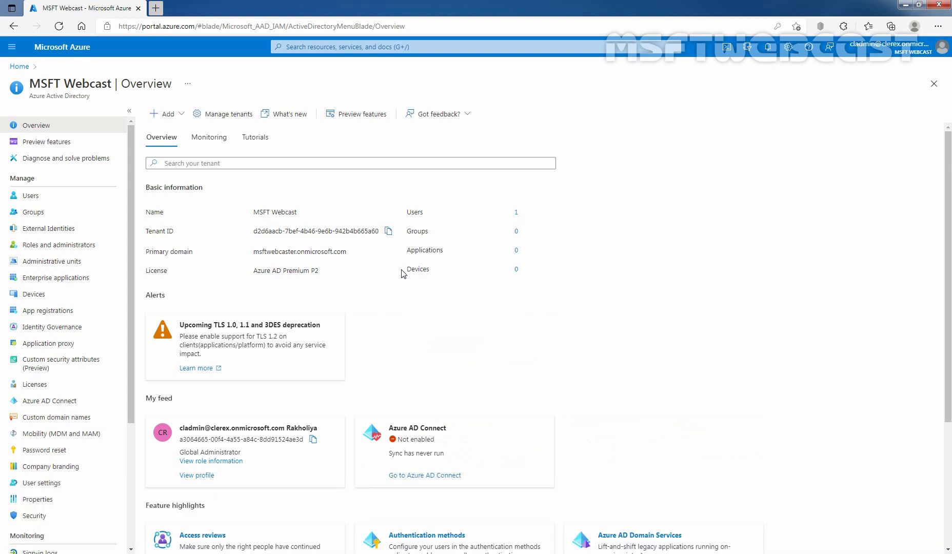
pyautogui.moveTo(275, 455)
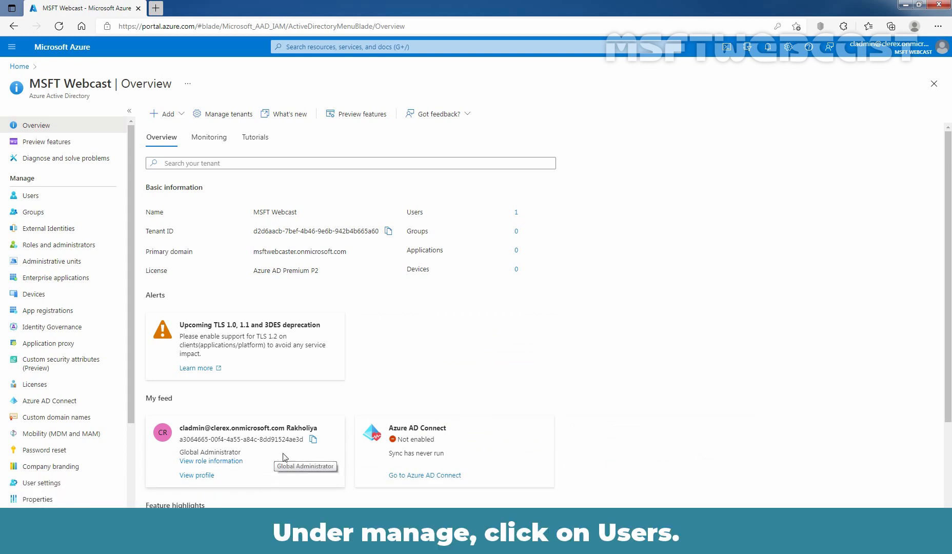
# Show the All users list of the directory via Users under Manage.
pyautogui.click(30, 195)
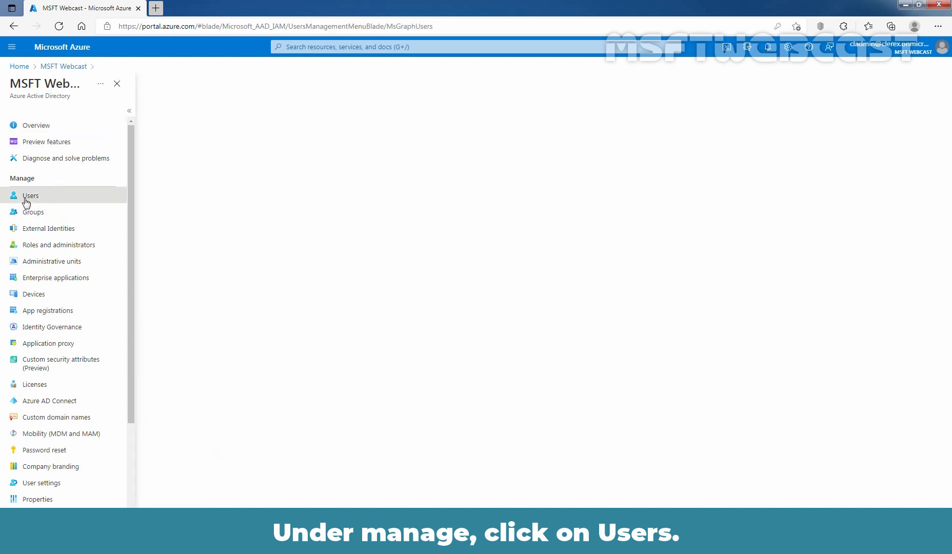
pyautogui.click(31, 196)
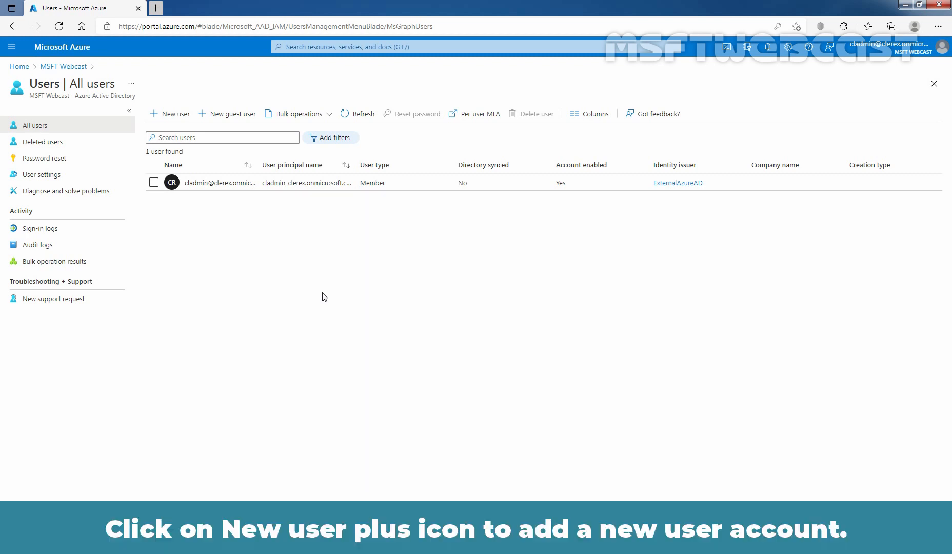
pyautogui.moveTo(169, 117)
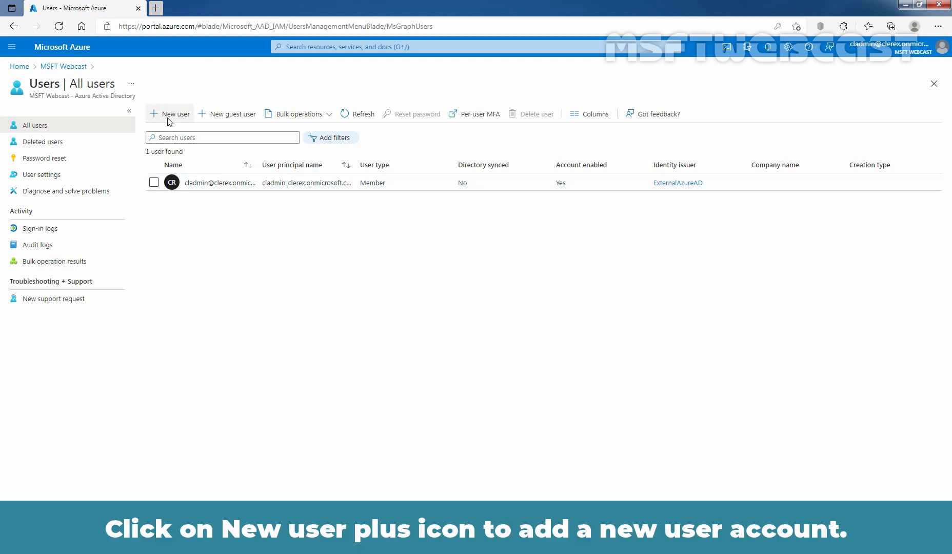
# Start a New user form from the All users toolbar.
pyautogui.click(169, 114)
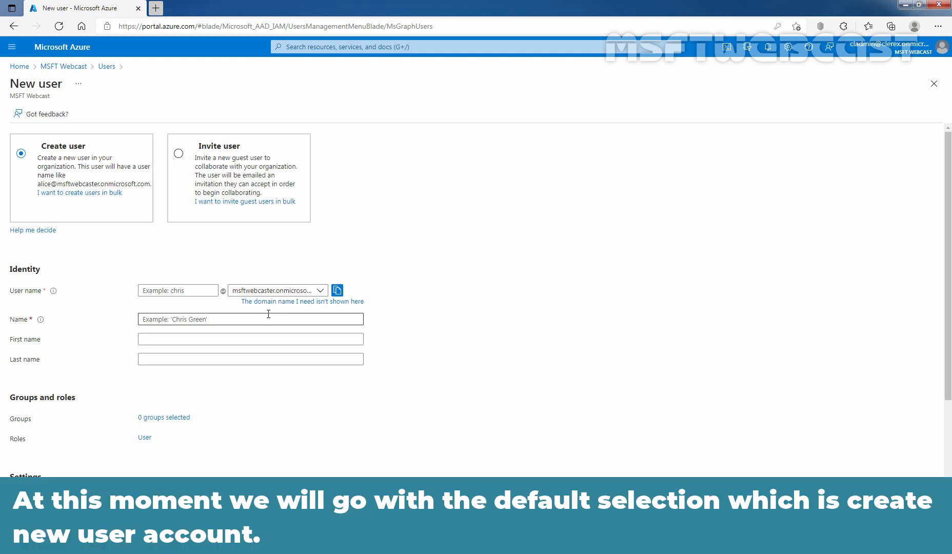
pyautogui.moveTo(91, 293)
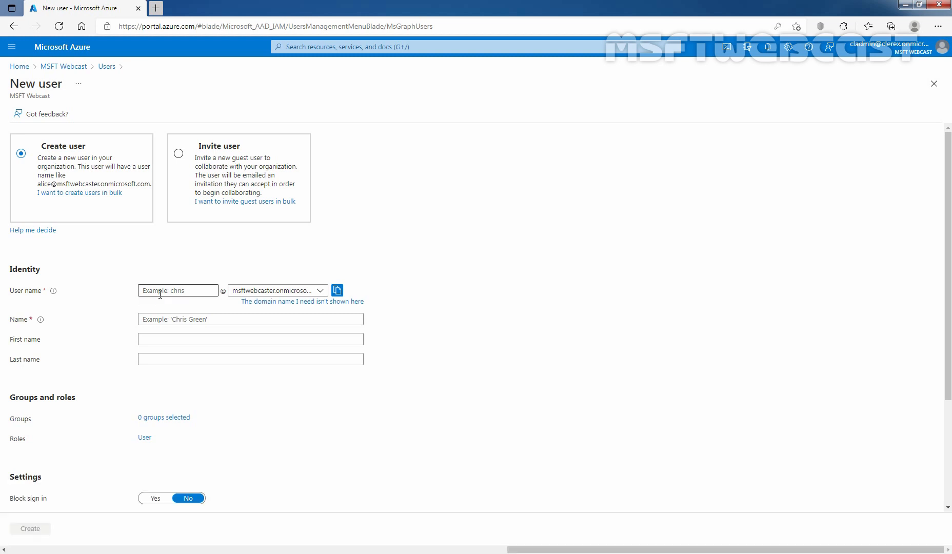
pyautogui.write('paritab')
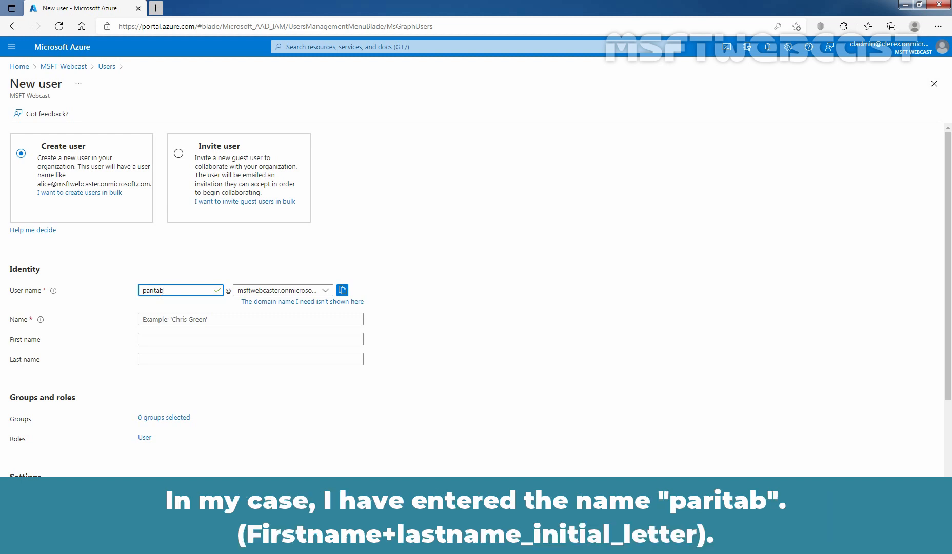
pyautogui.moveTo(164, 304)
pyautogui.write('Parita')
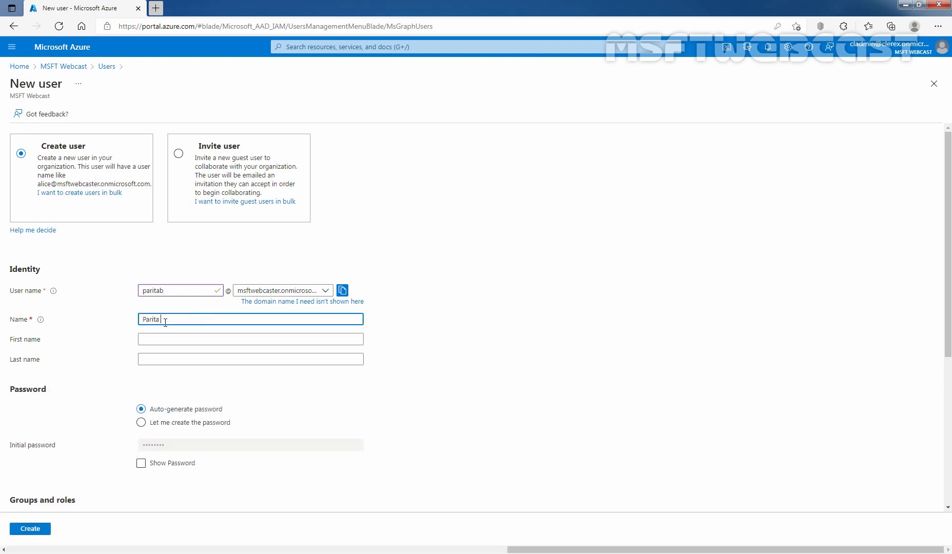
pyautogui.write('Borda')
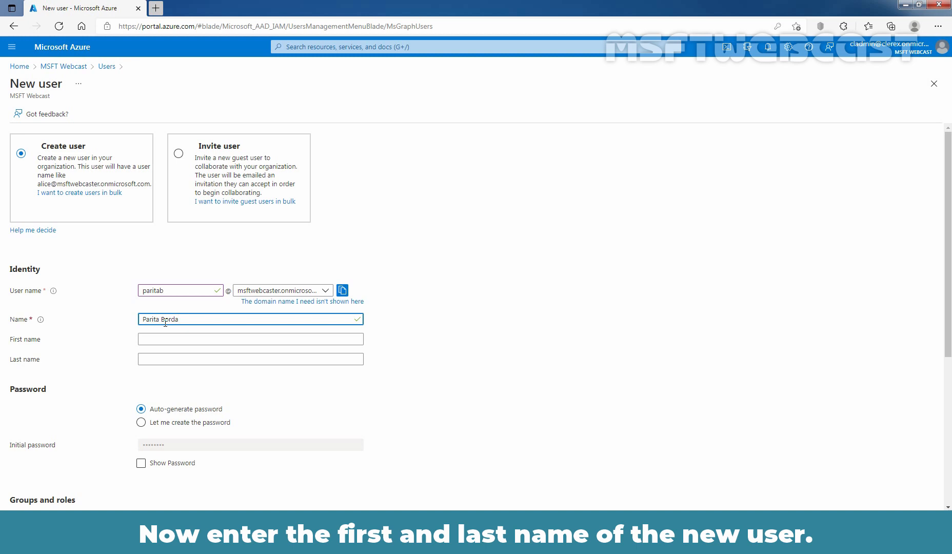
pyautogui.click(249, 338)
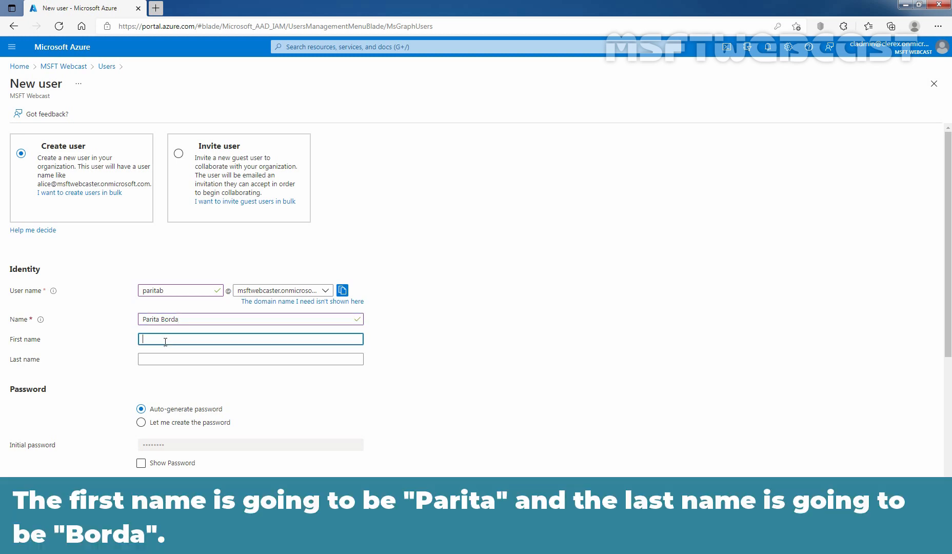
pyautogui.write('Parita')
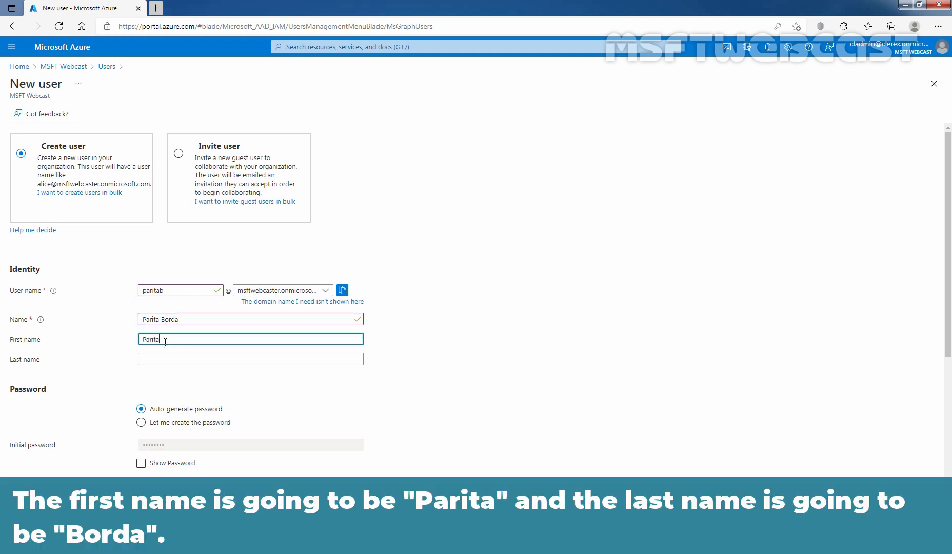
pyautogui.write('Borda')
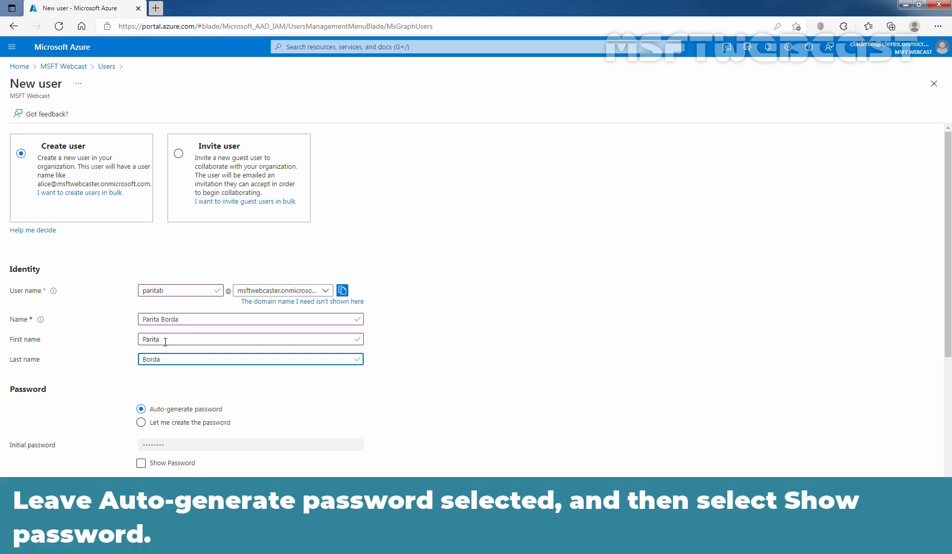
pyautogui.click(249, 359)
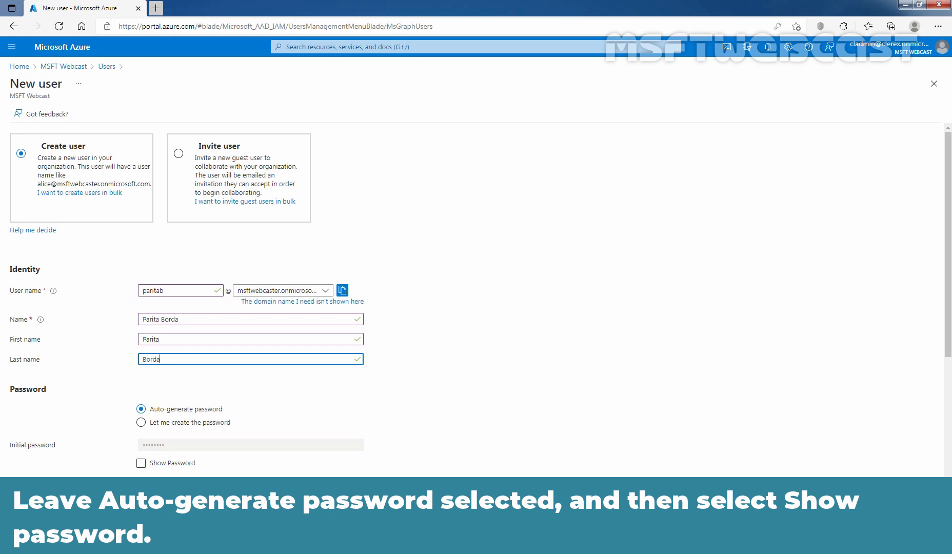
# Keep Auto-generate password and reveal it with Show Password.
pyautogui.click(140, 462)
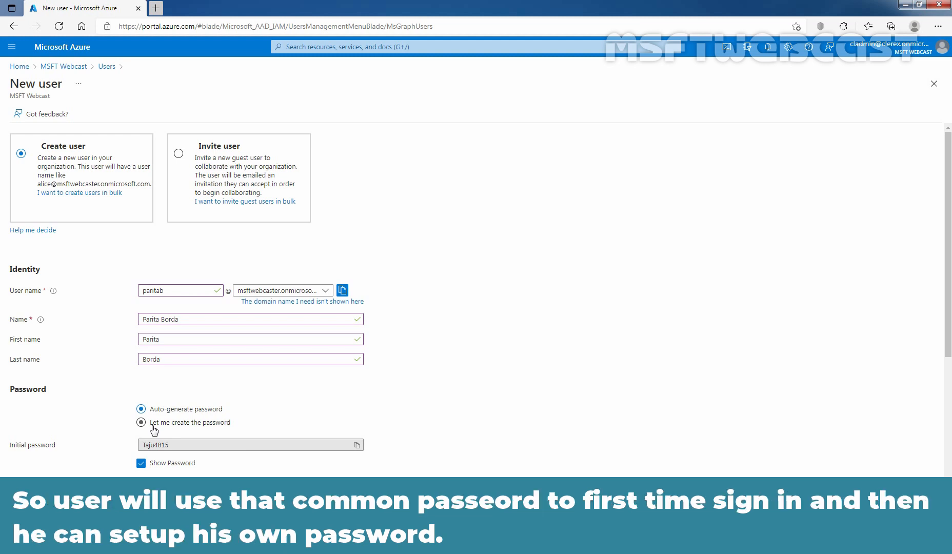
pyautogui.click(140, 408)
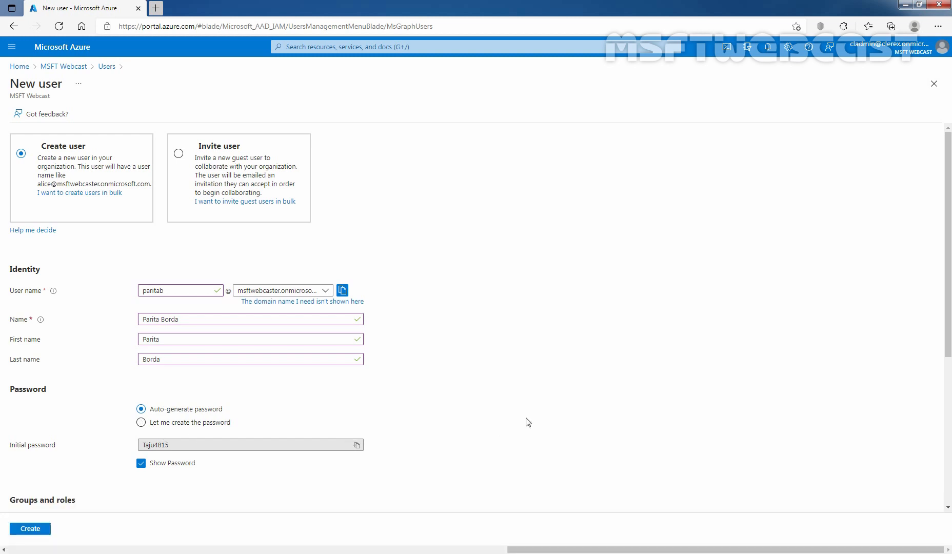
pyautogui.scroll(-3)
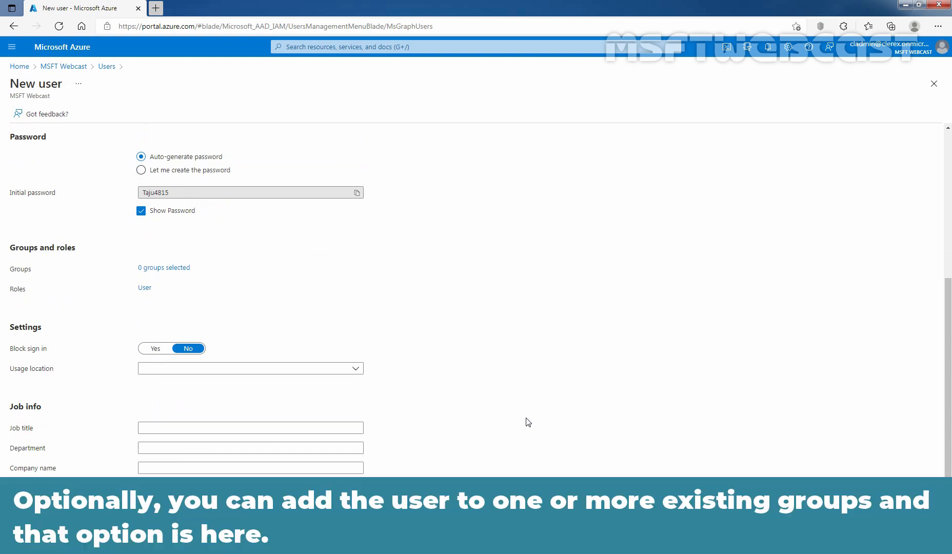
pyautogui.moveTo(469, 377)
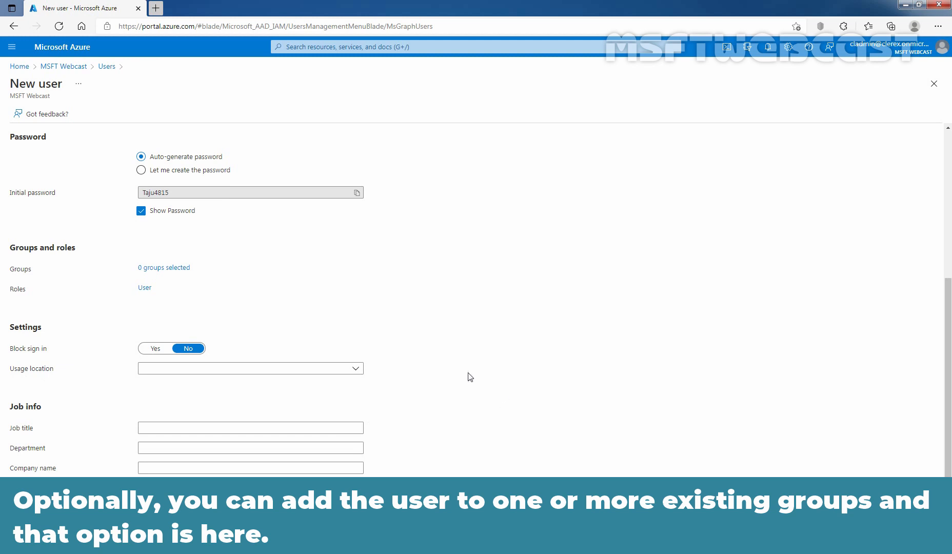
pyautogui.moveTo(168, 278)
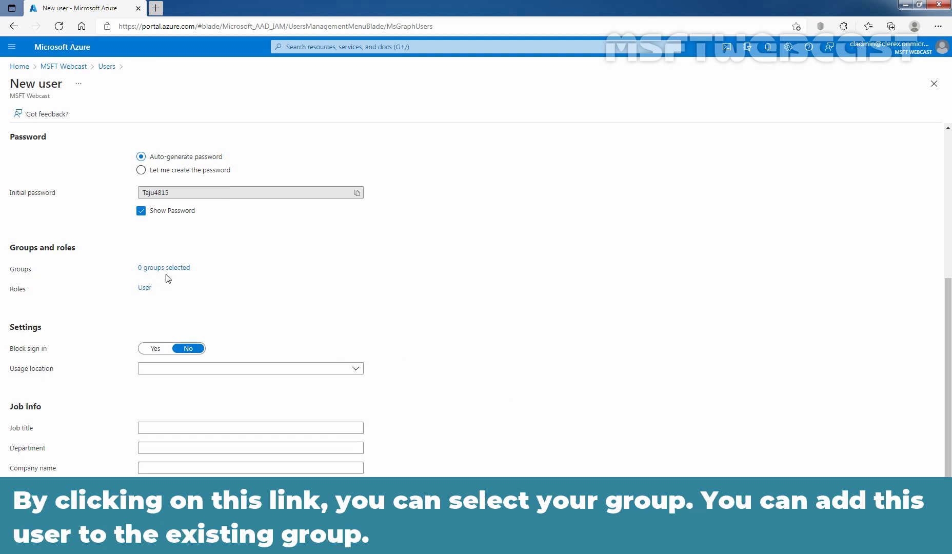
pyautogui.click(163, 268)
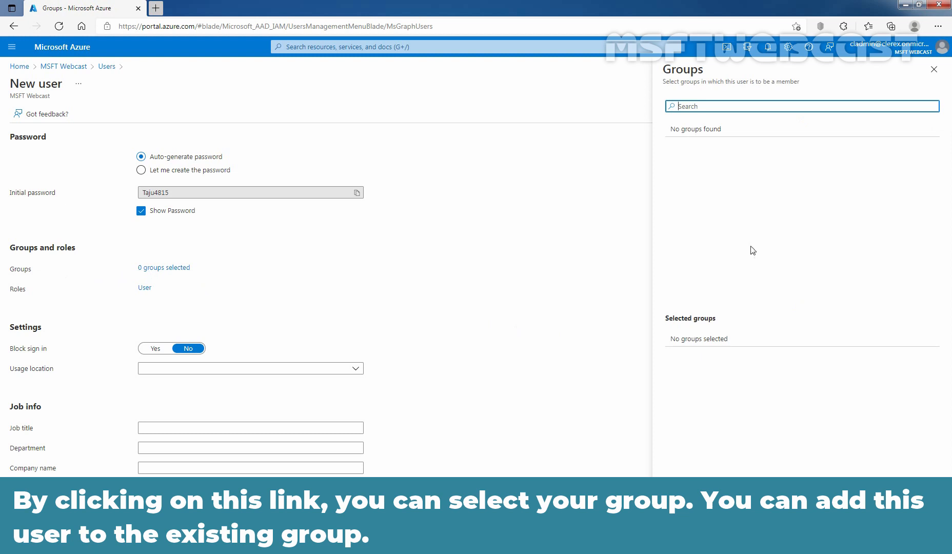
pyautogui.moveTo(748, 268)
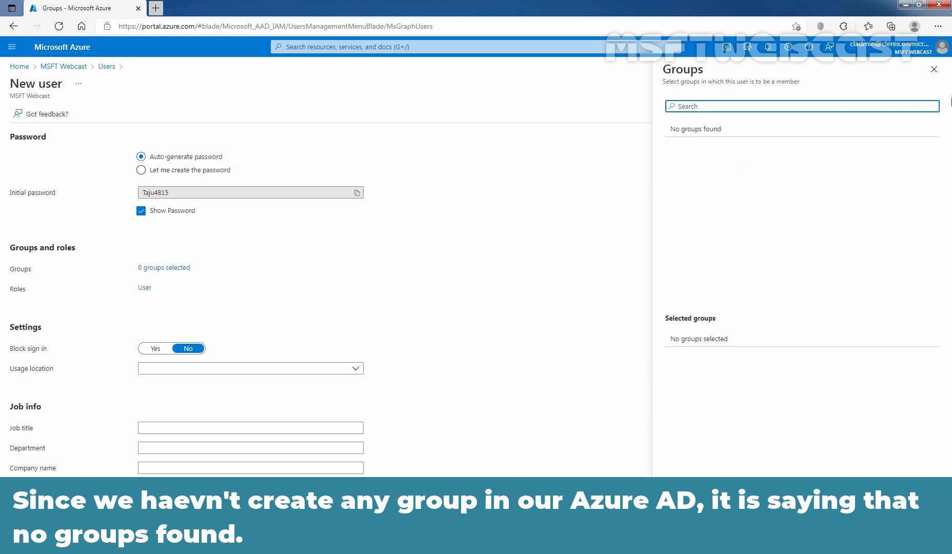
pyautogui.click(934, 69)
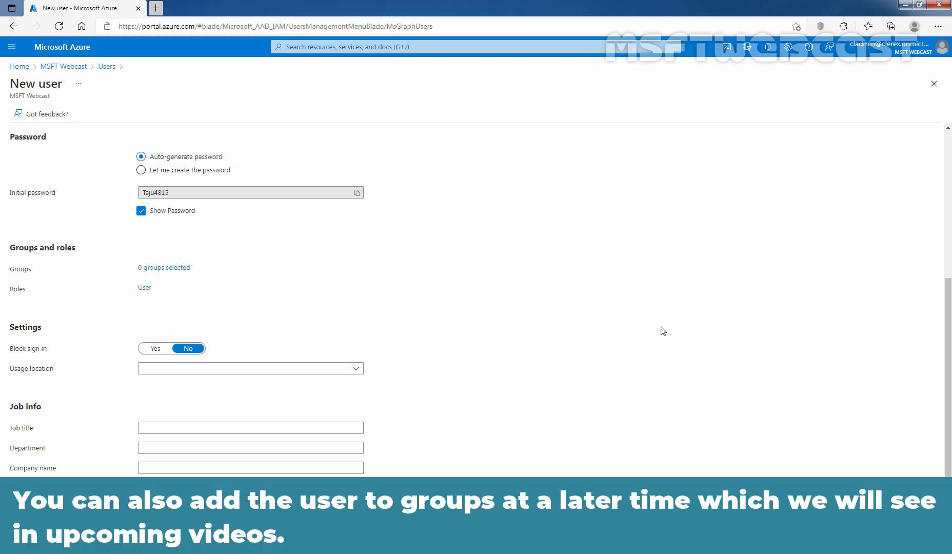
pyautogui.moveTo(667, 328)
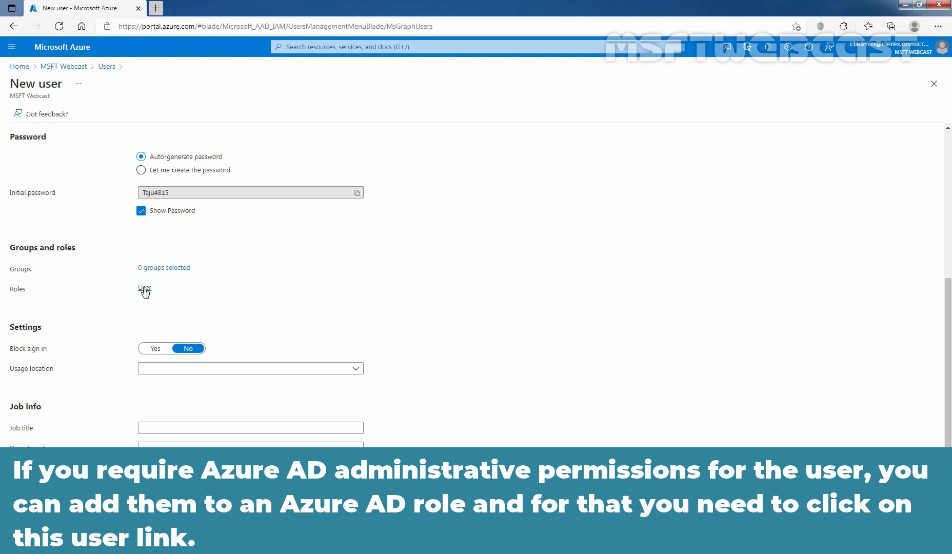
# Check Global administrator in the Directory roles list for the new user.
pyautogui.click(145, 287)
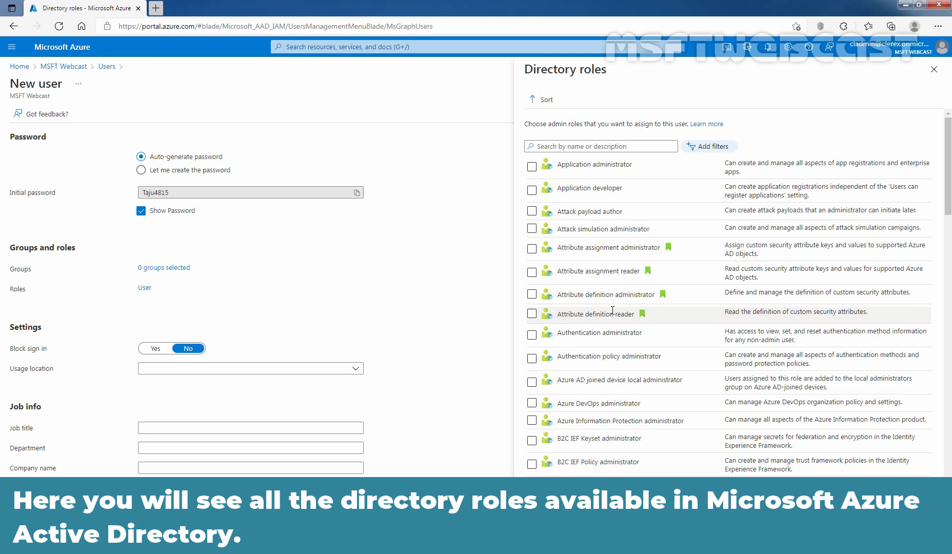
pyautogui.scroll(-3)
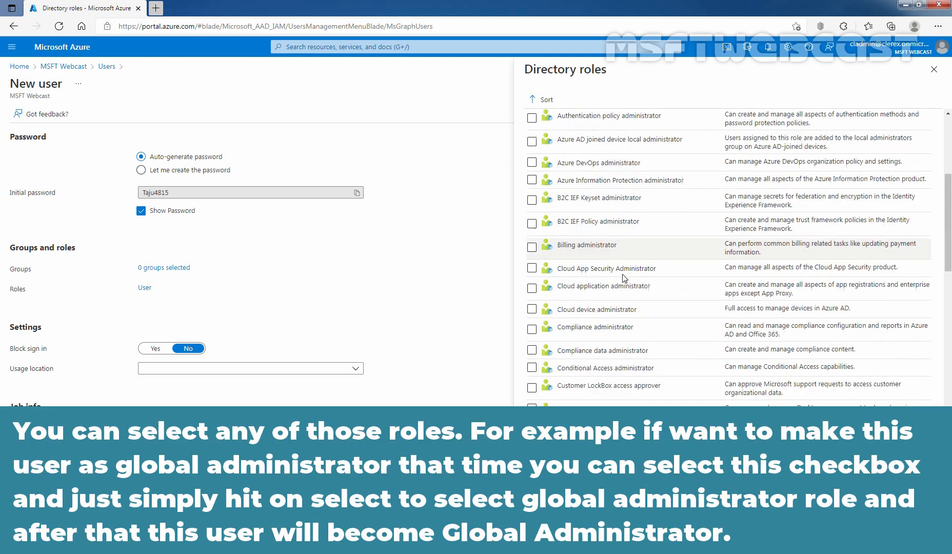
pyautogui.scroll(-3)
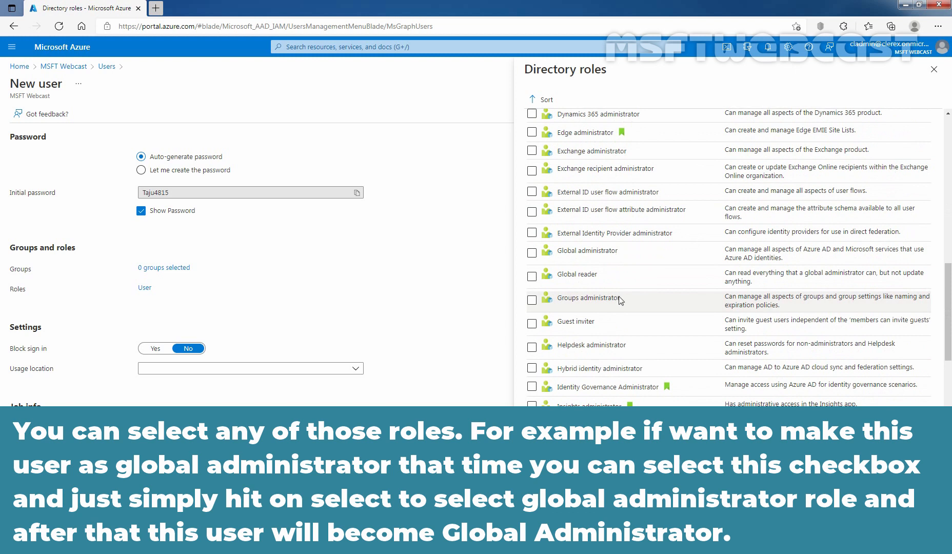
pyautogui.moveTo(594, 252)
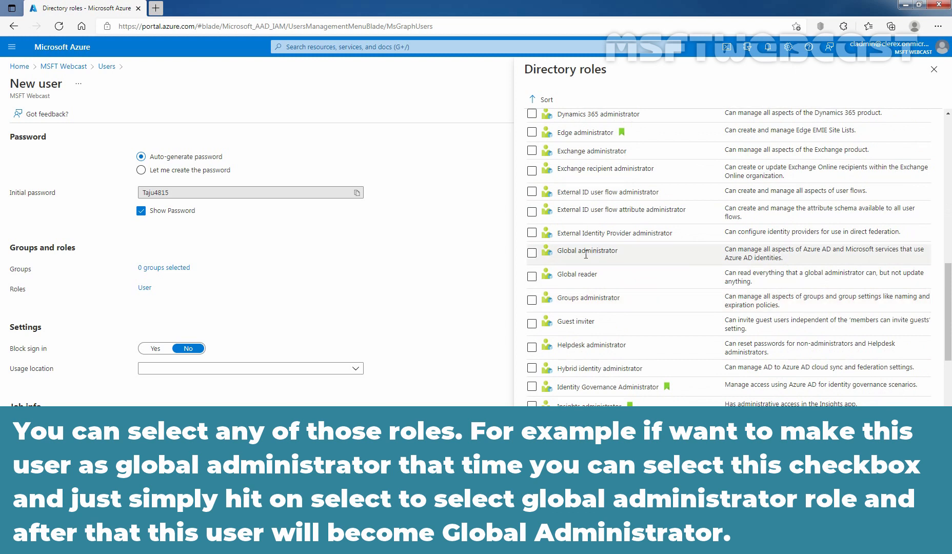
pyautogui.click(533, 253)
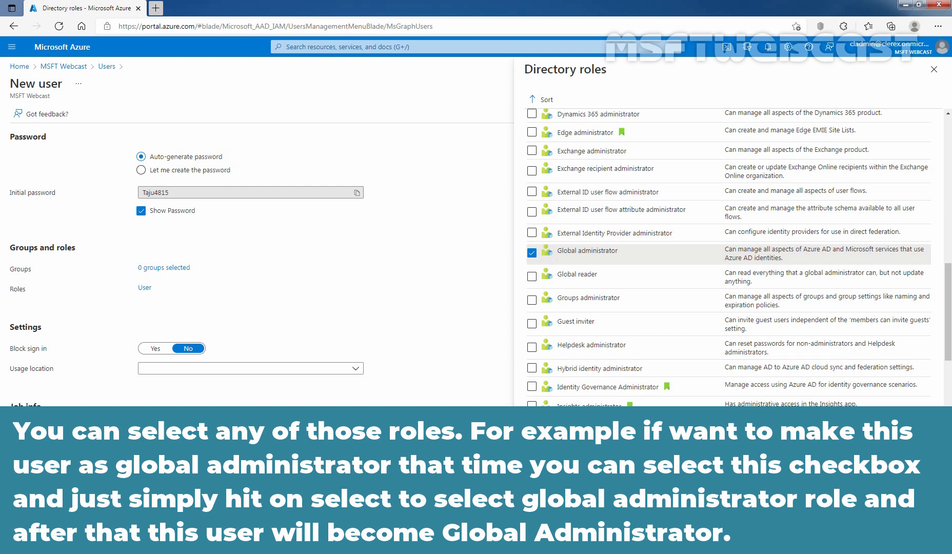
pyautogui.scroll(-3)
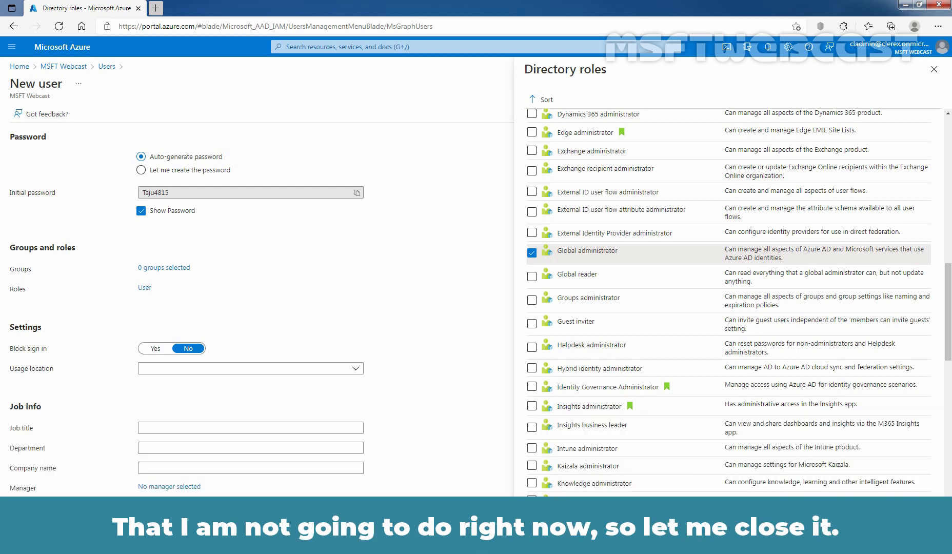
pyautogui.moveTo(937, 175)
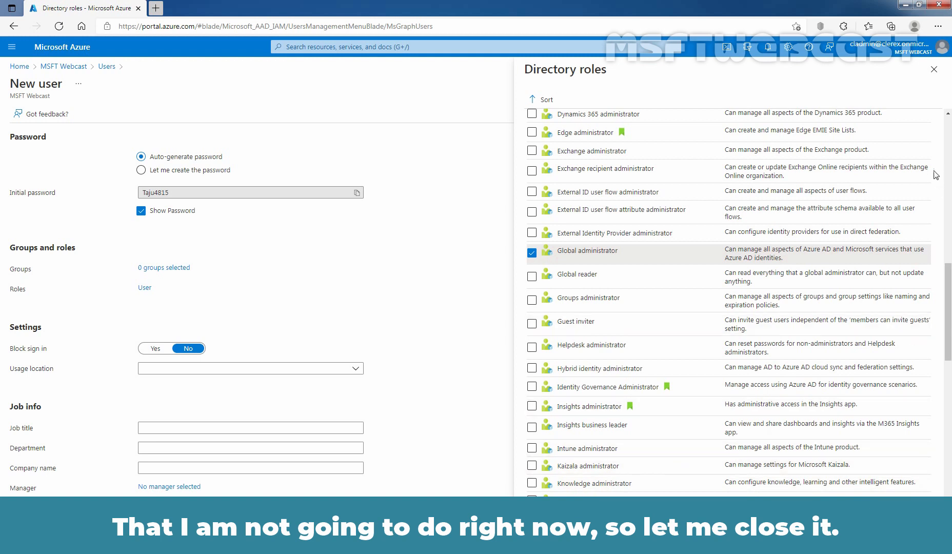
# Close the Directory roles pane without Select, leaving the role as User.
pyautogui.click(934, 69)
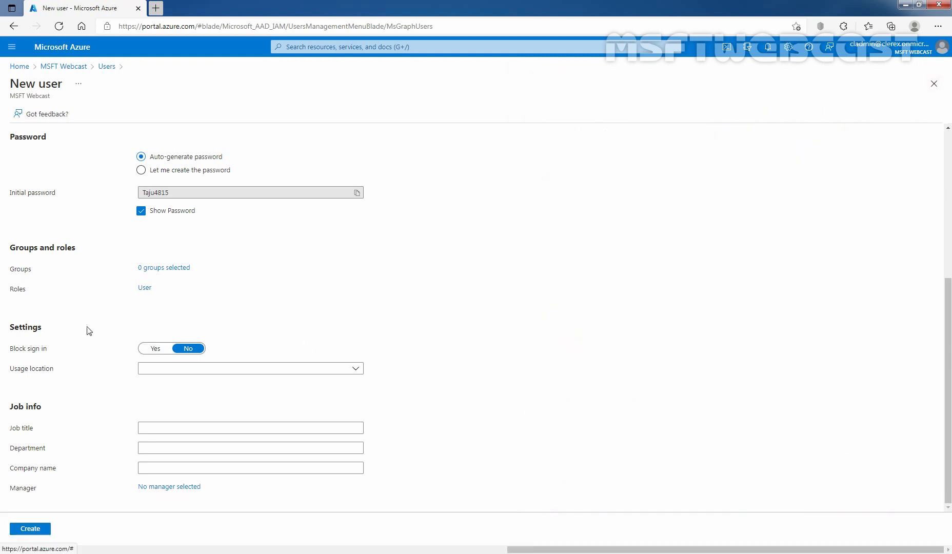
pyautogui.moveTo(127, 312)
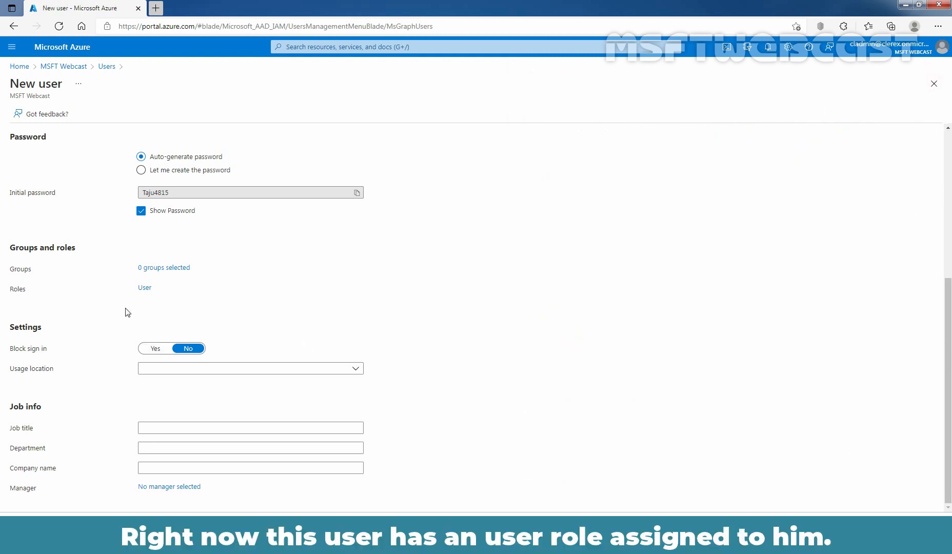
pyautogui.moveTo(131, 312)
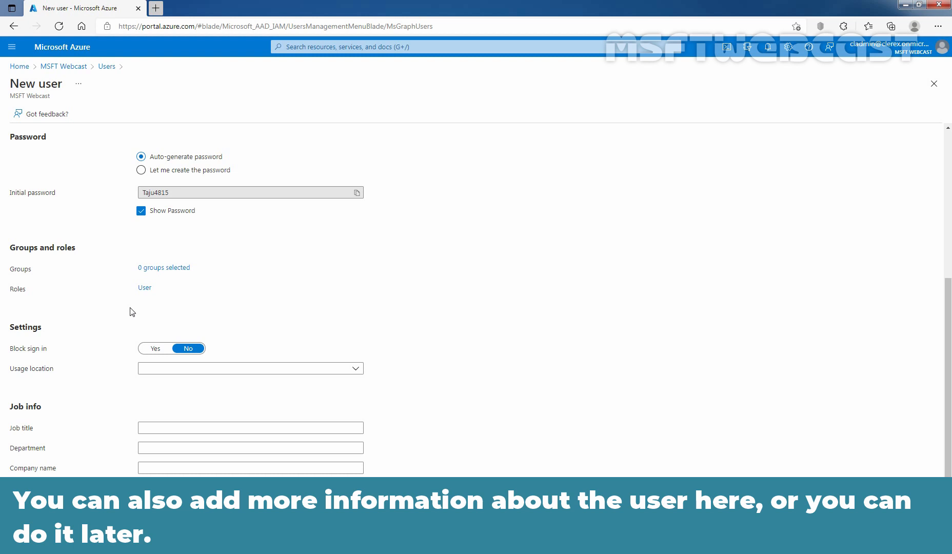
pyautogui.moveTo(449, 357)
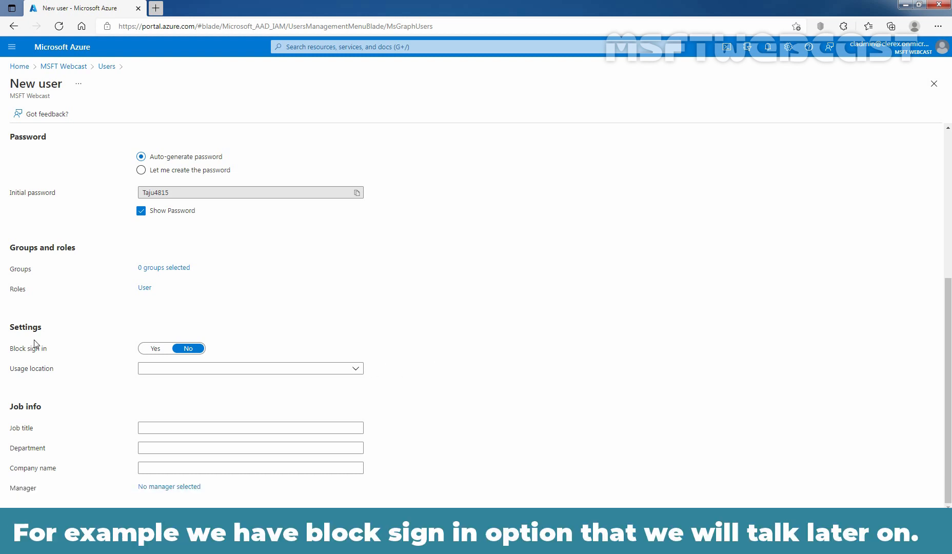
pyautogui.moveTo(91, 364)
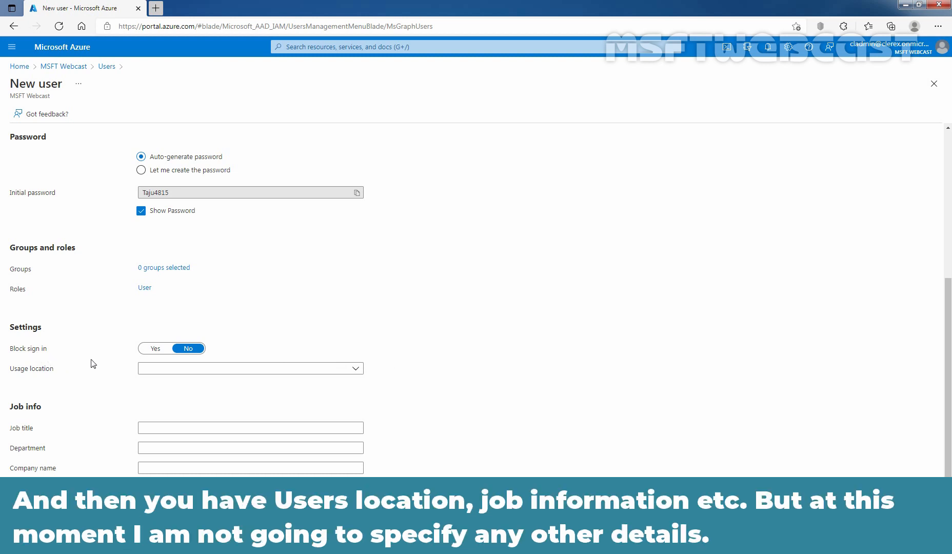
pyautogui.moveTo(57, 423)
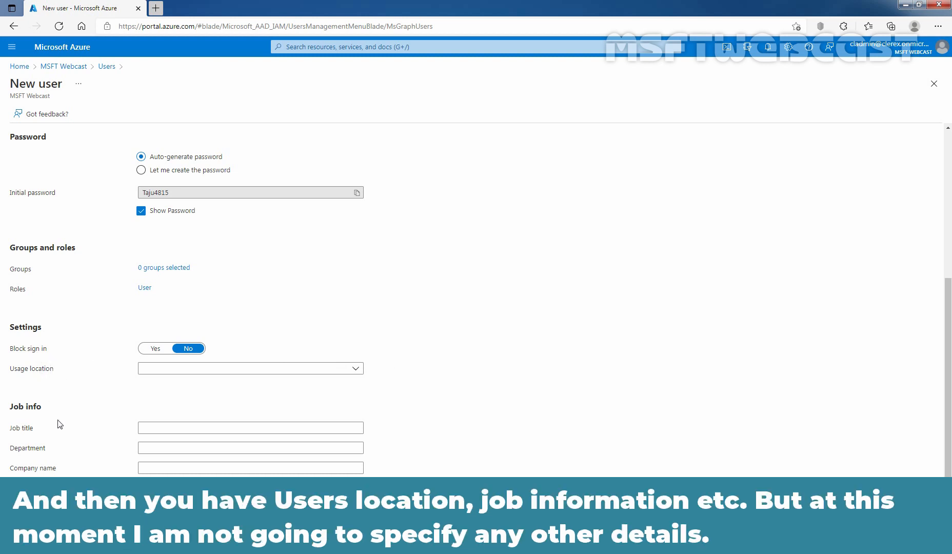
pyautogui.moveTo(64, 467)
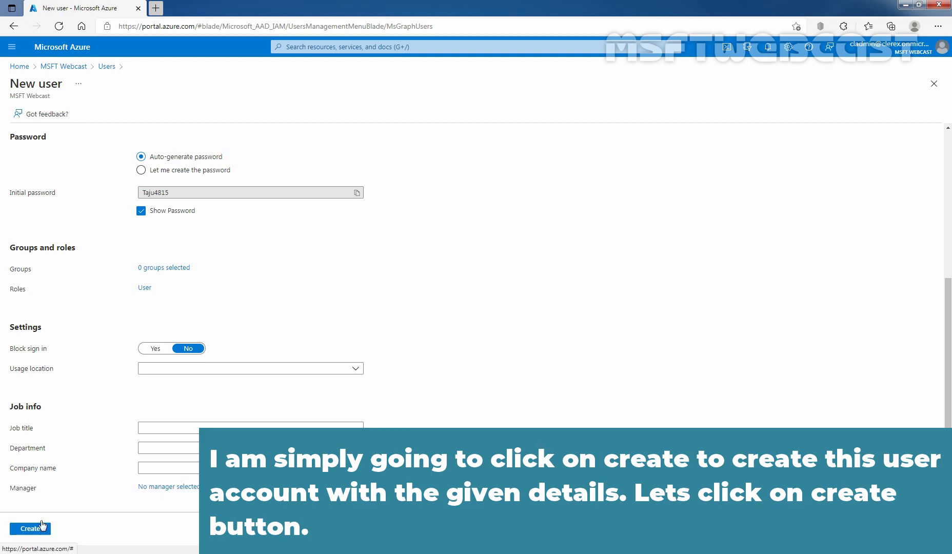
pyautogui.moveTo(30, 528)
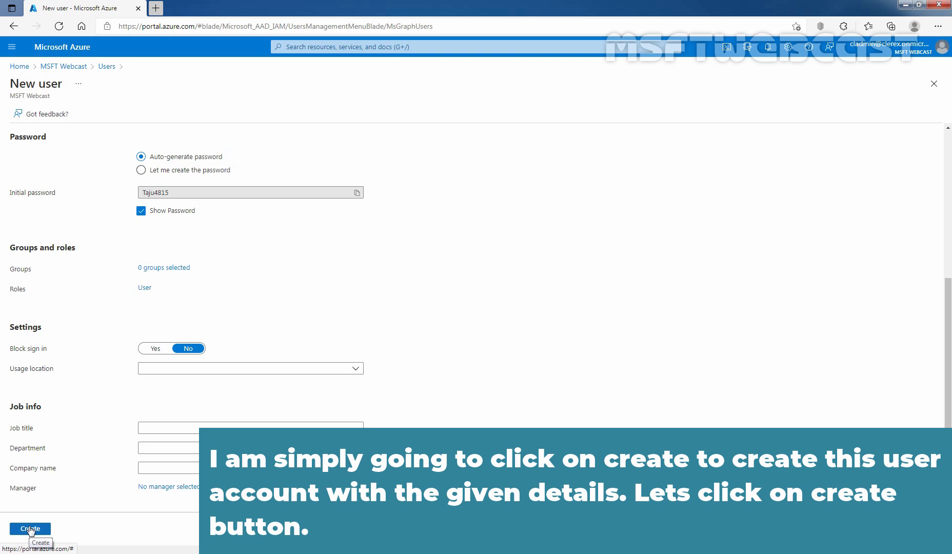
pyautogui.click(30, 529)
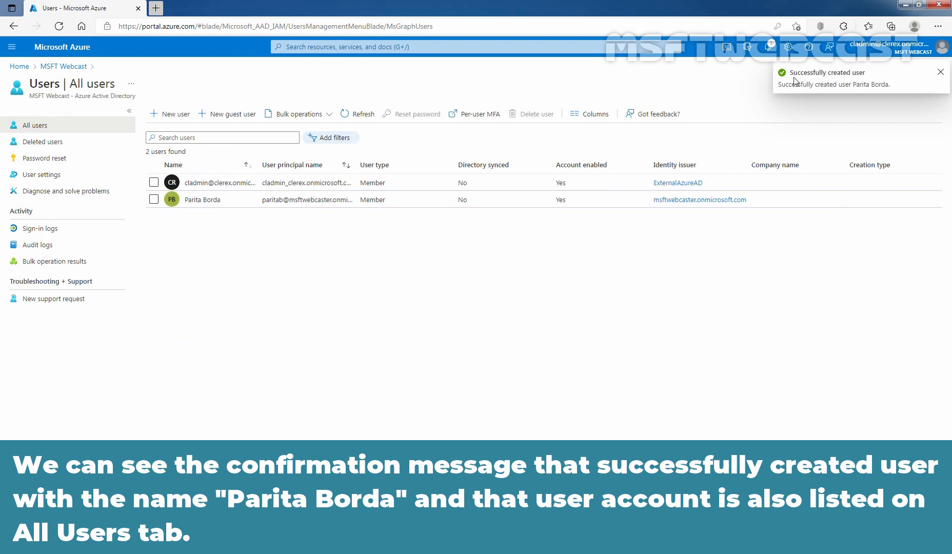
pyautogui.moveTo(849, 92)
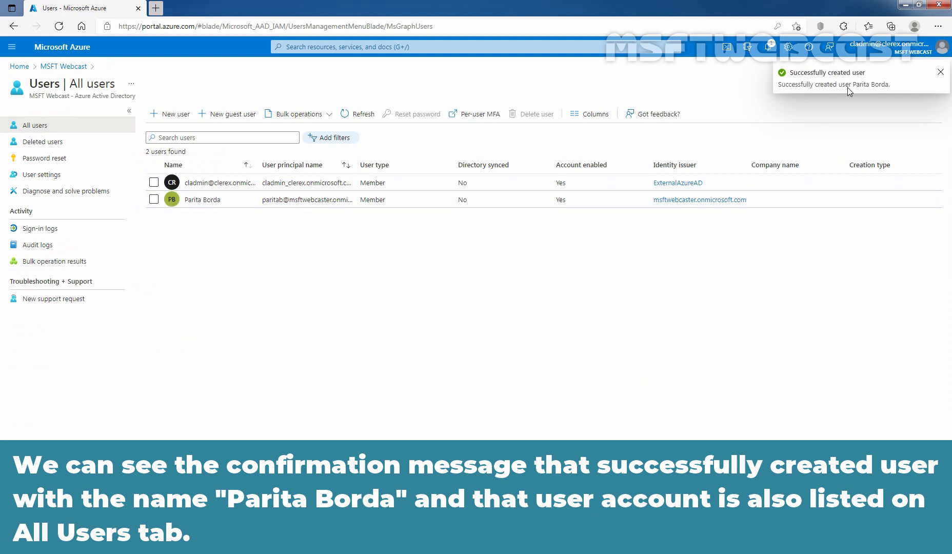
pyautogui.moveTo(205, 240)
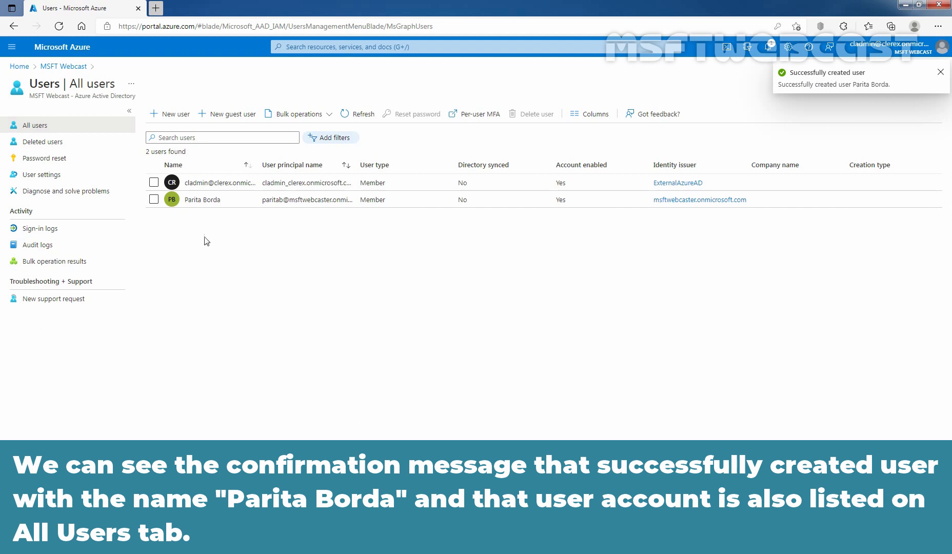
pyautogui.moveTo(210, 240)
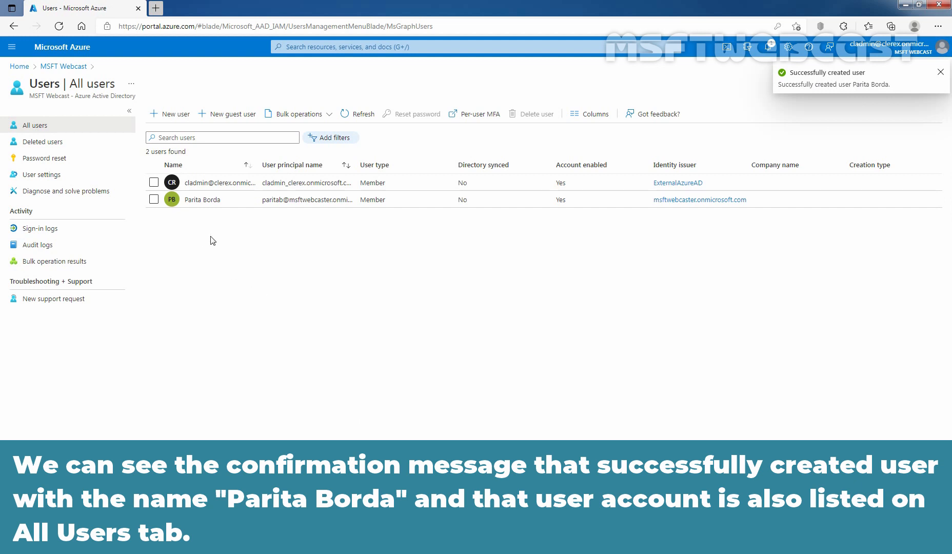
pyautogui.moveTo(196, 236)
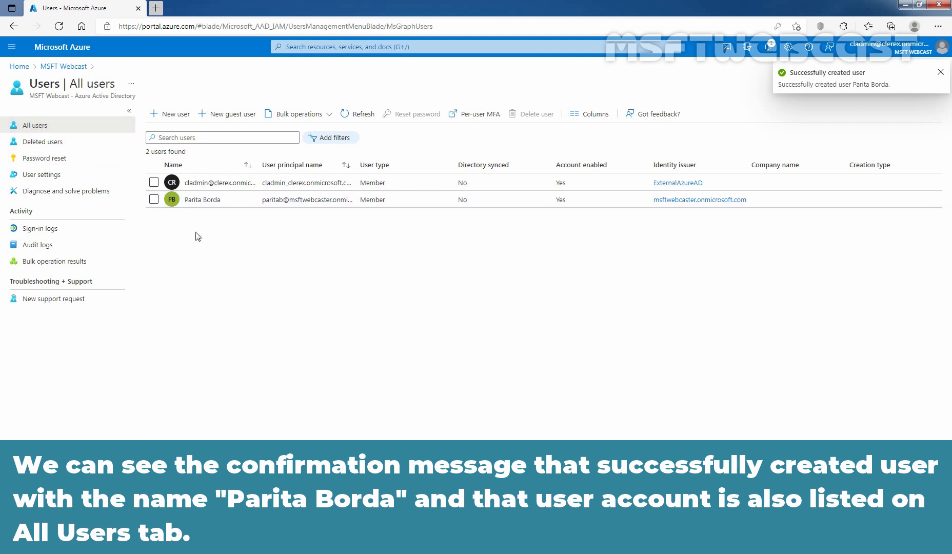
pyautogui.click(941, 72)
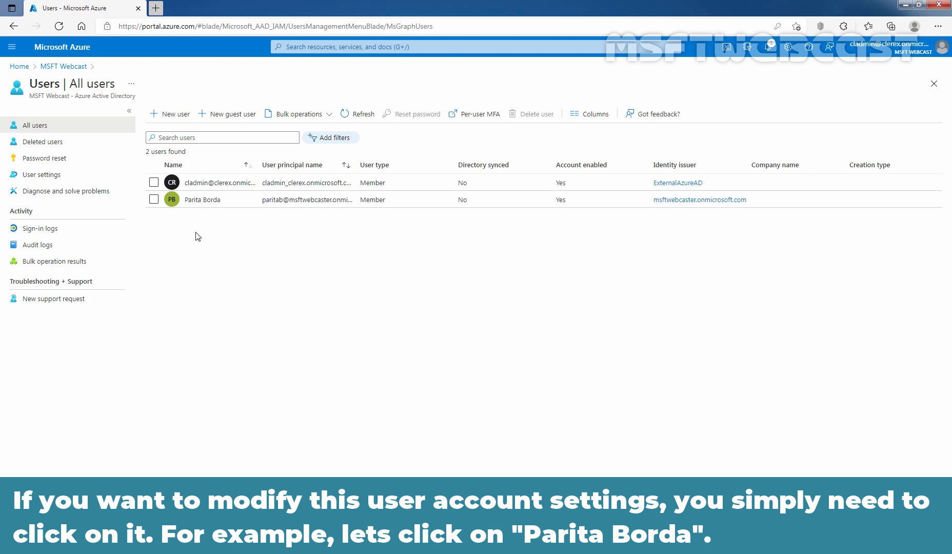
pyautogui.moveTo(200, 202)
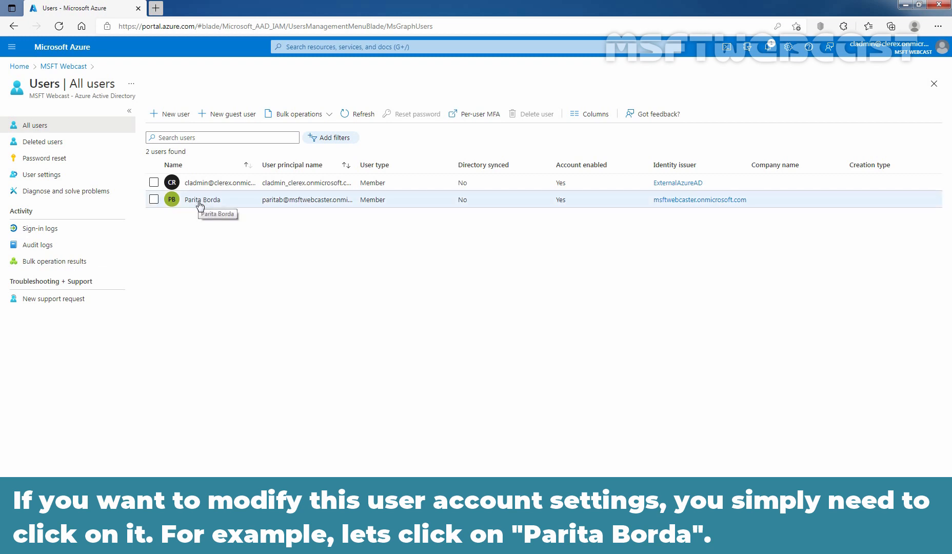
pyautogui.click(201, 199)
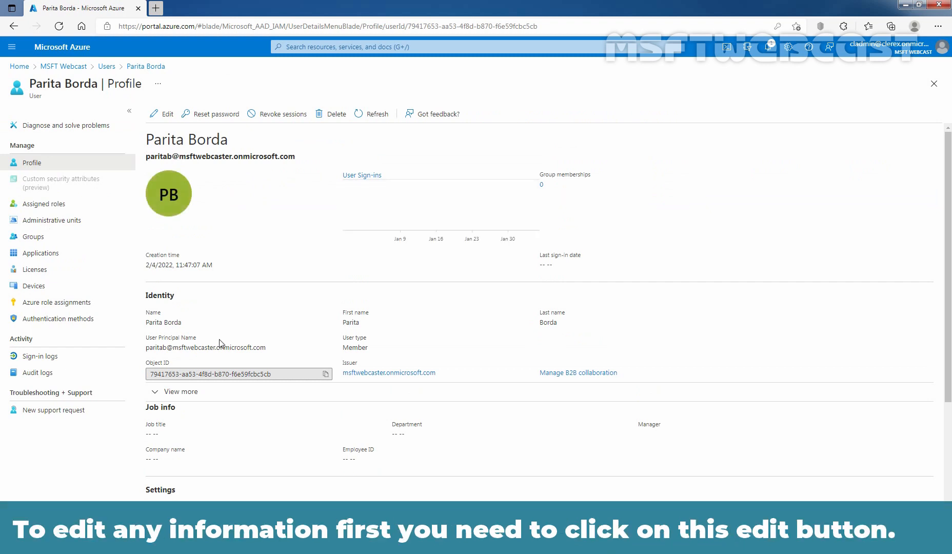
pyautogui.moveTo(164, 115)
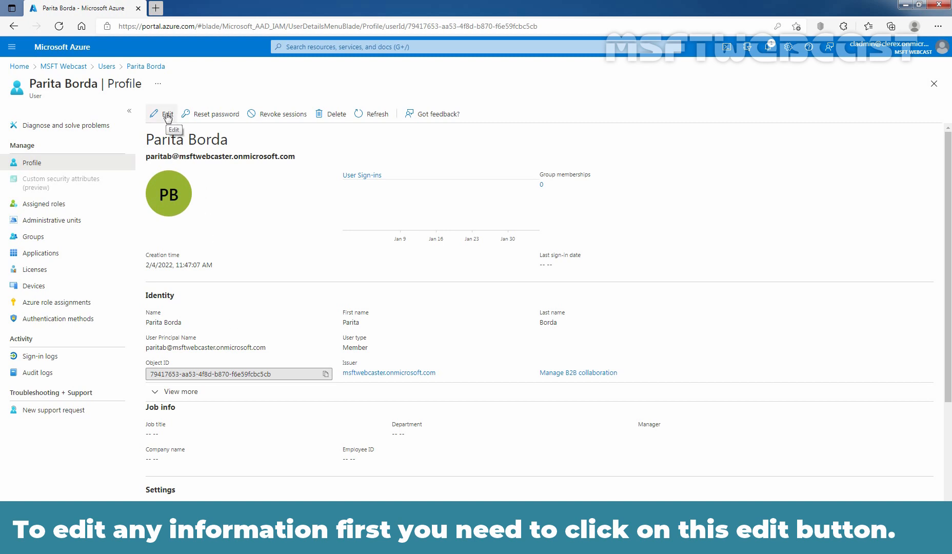
pyautogui.click(163, 114)
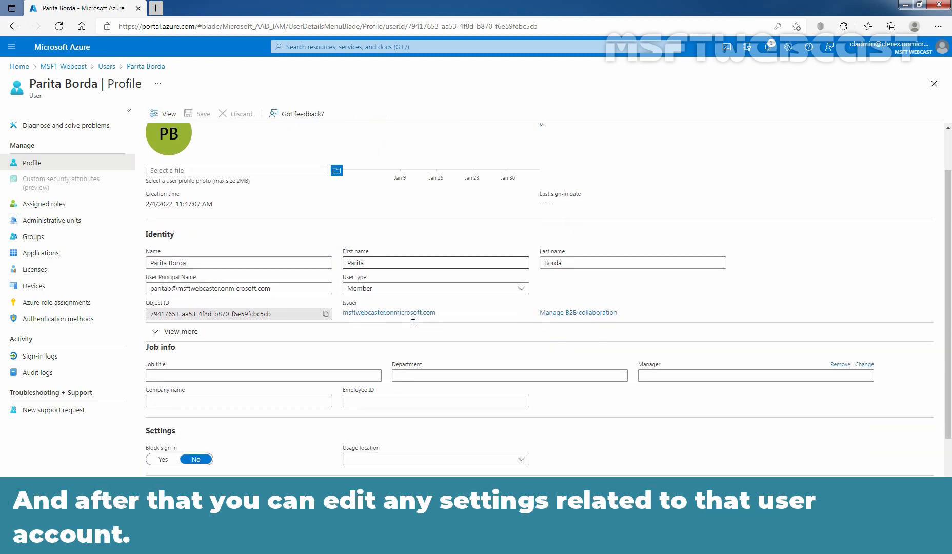
pyautogui.scroll(-3)
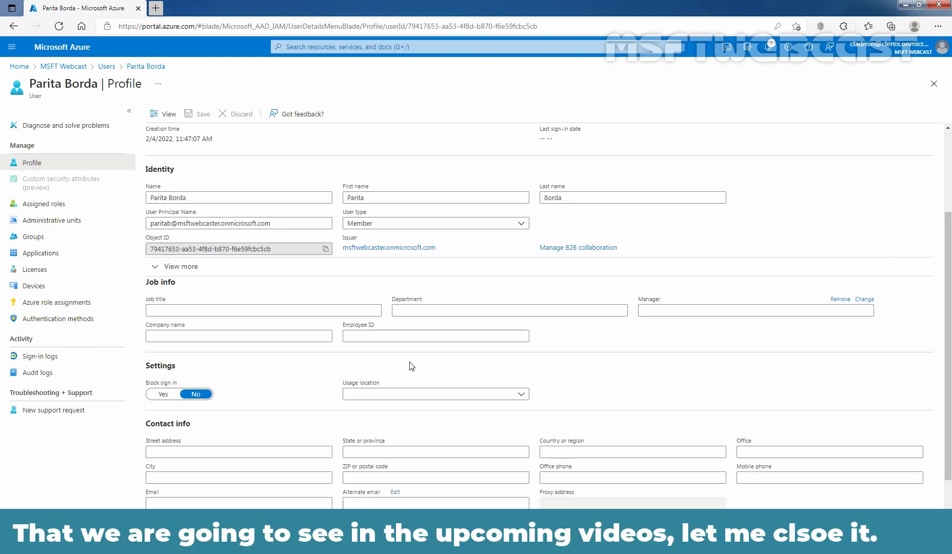
pyautogui.scroll(3)
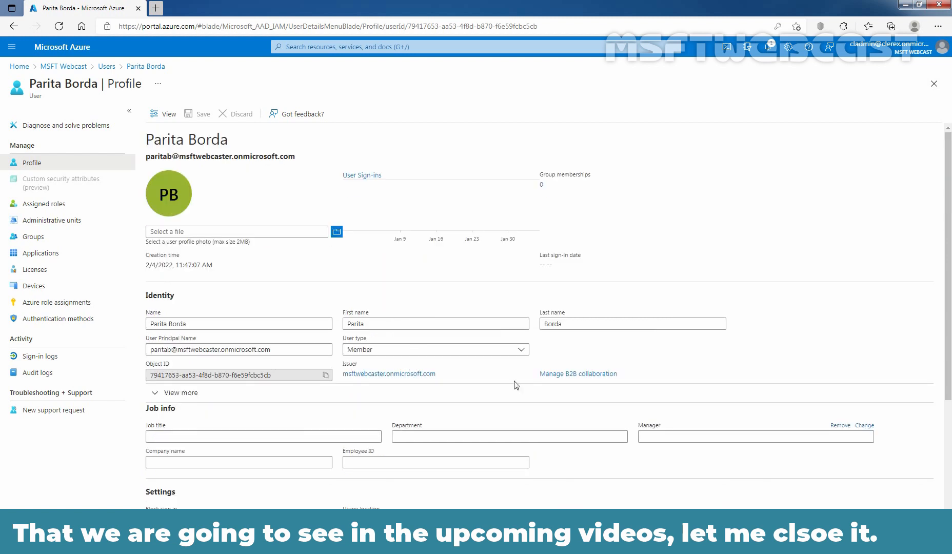
pyautogui.moveTo(934, 84)
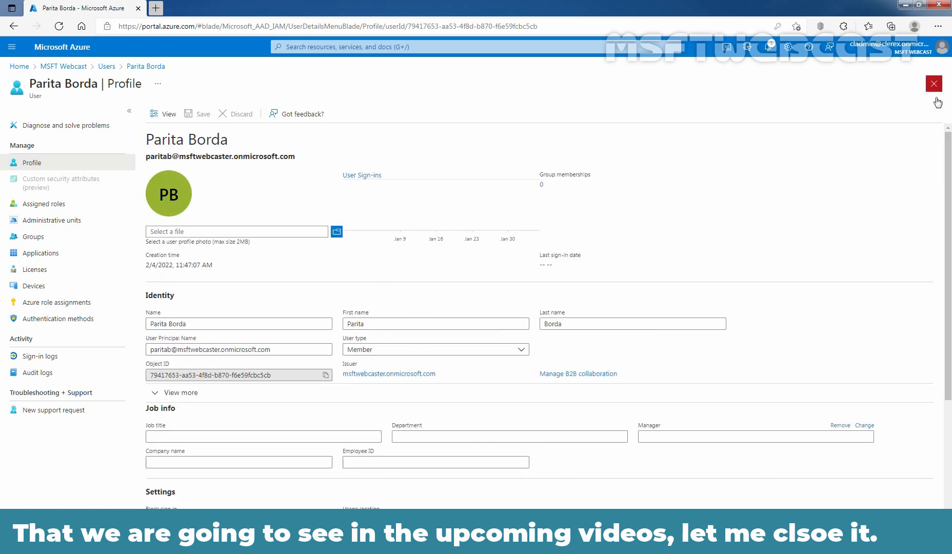
pyautogui.click(934, 83)
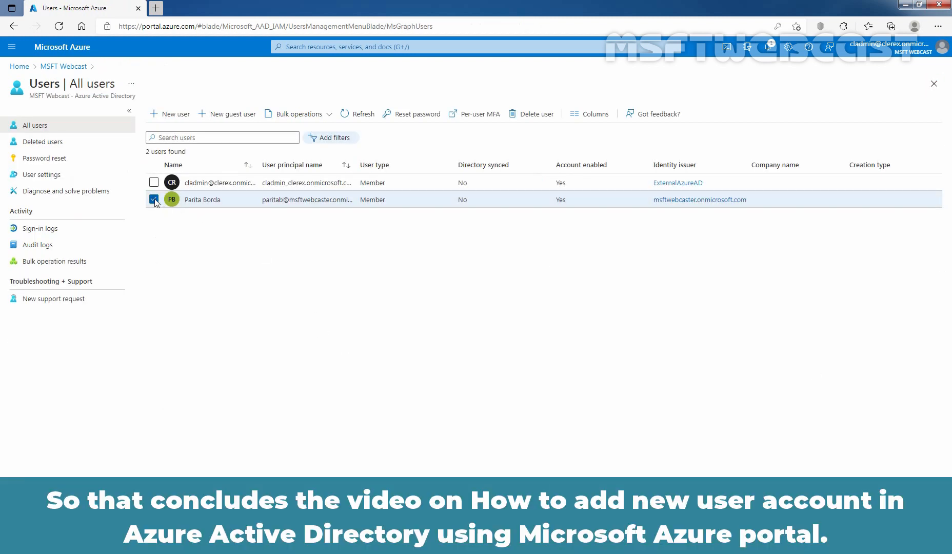
pyautogui.click(154, 200)
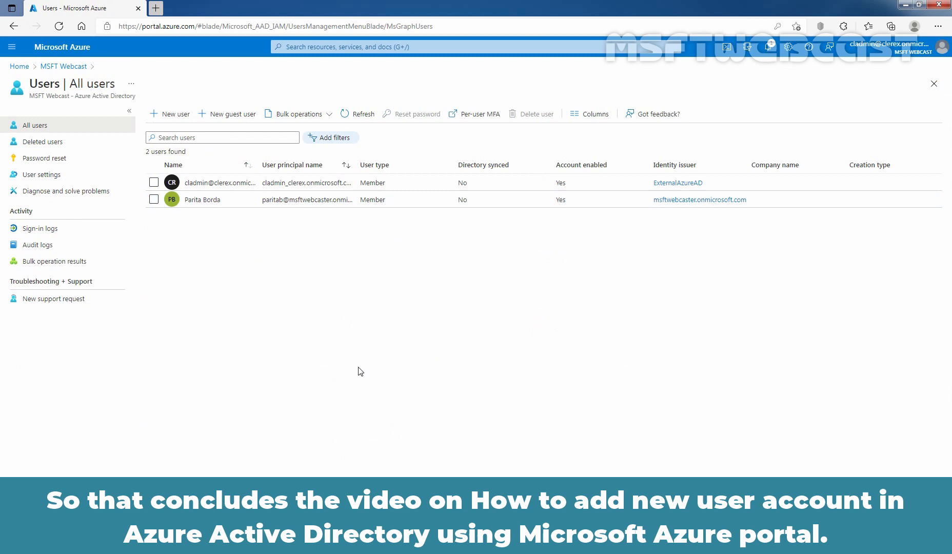